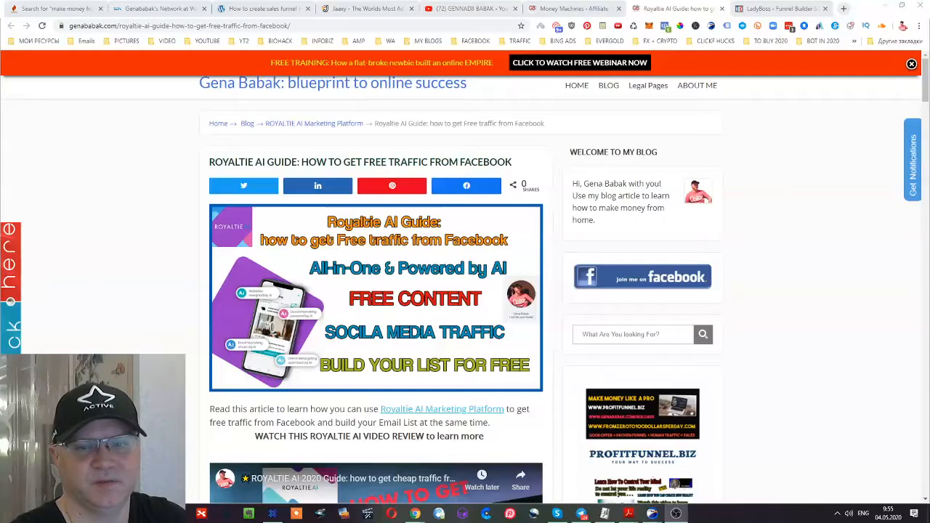
Look over the active machines list (Side Slider, Top Bar, Floating CTA) and return to the blog article
scroll("down", 3)
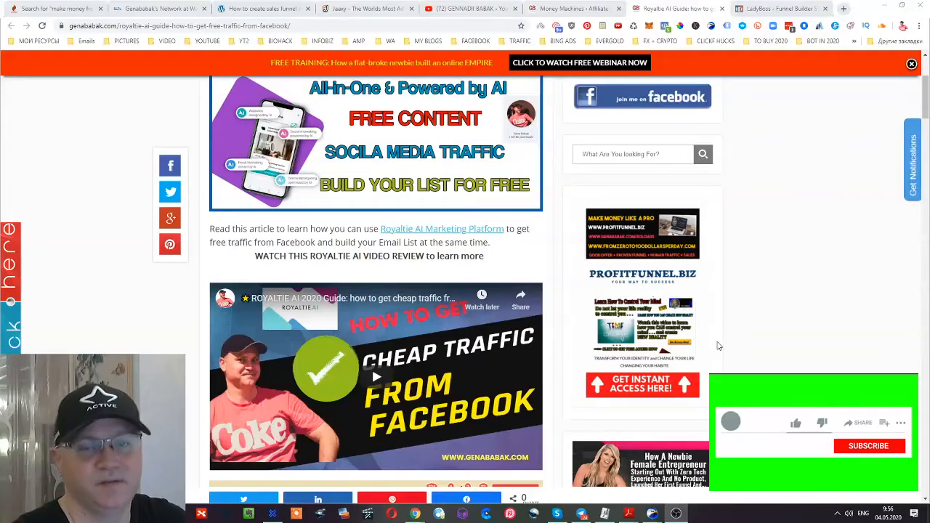
left_click(867, 445)
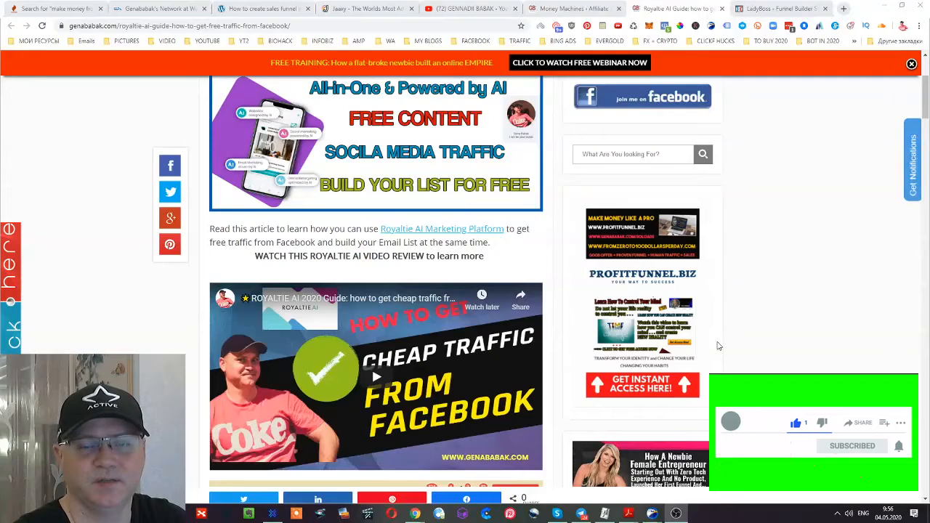
mouse_move(766, 343)
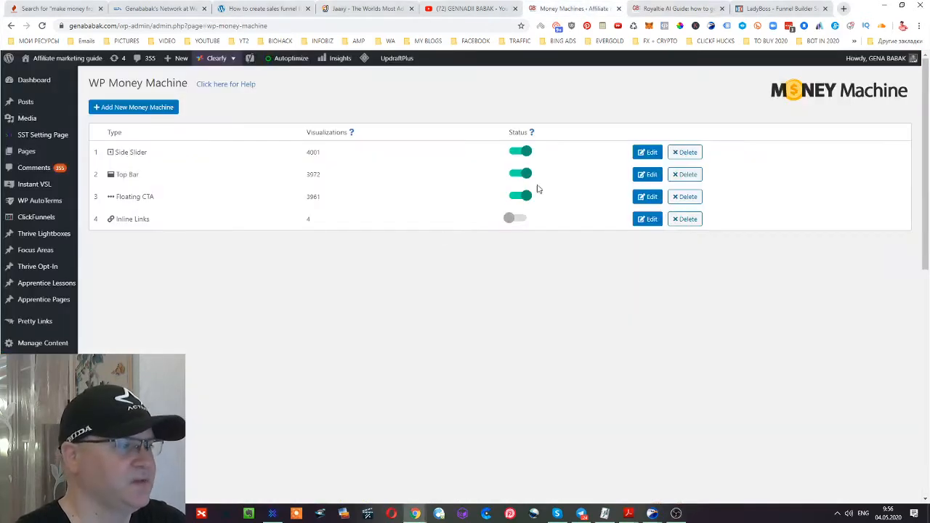
mouse_move(134, 96)
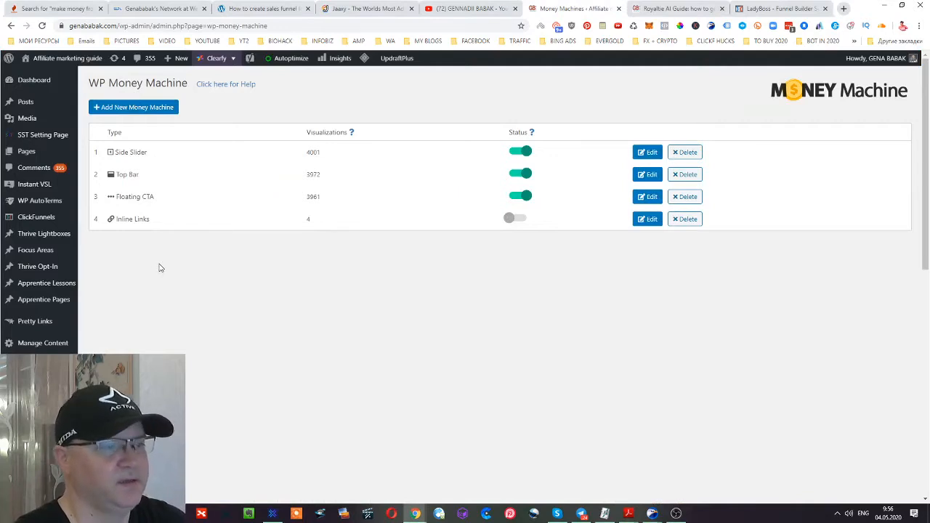
mouse_move(160, 160)
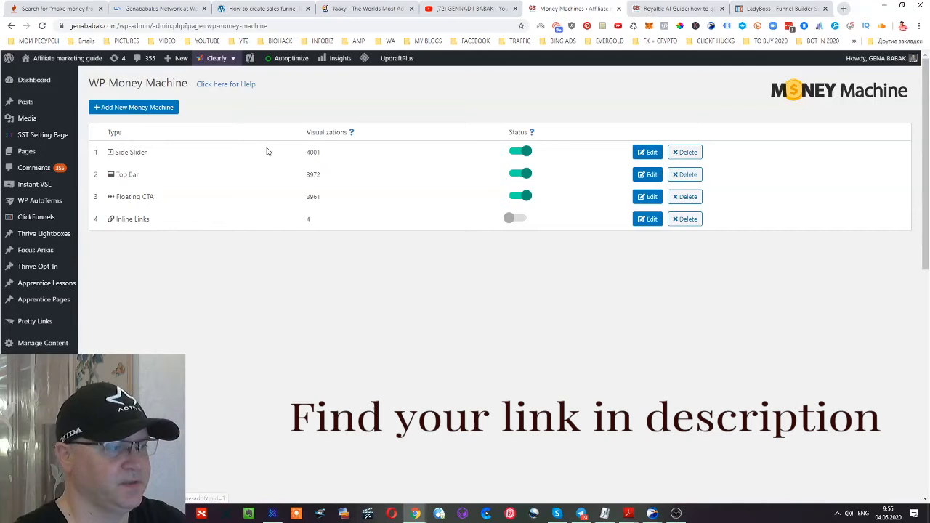
mouse_move(167, 159)
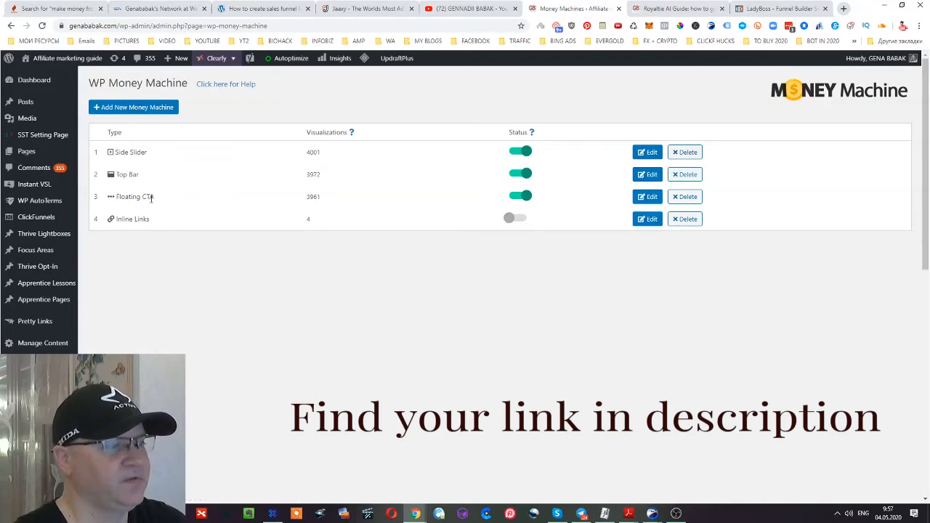
left_click(675, 9)
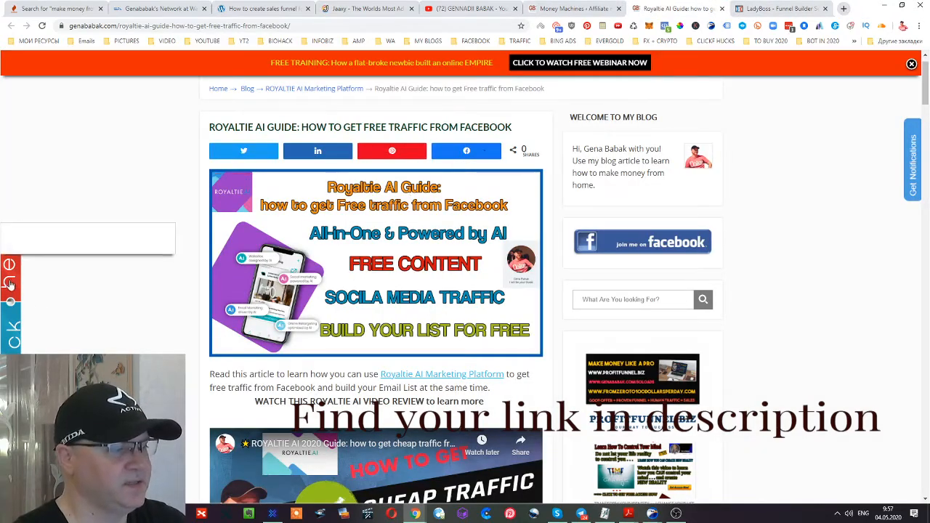
Scroll the article until the Affiliaxa floating offer box appears, then go to the WordPress dashboard
scroll("down", 3)
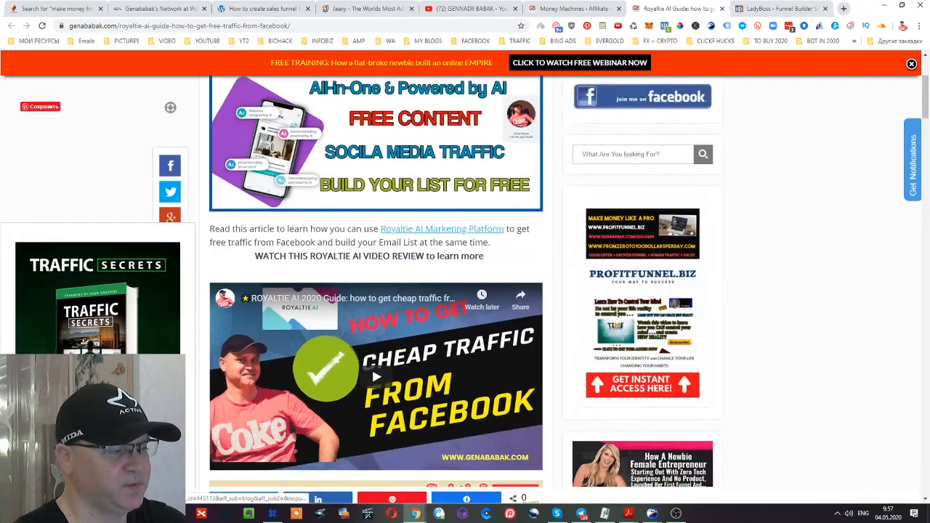
scroll("up", 3)
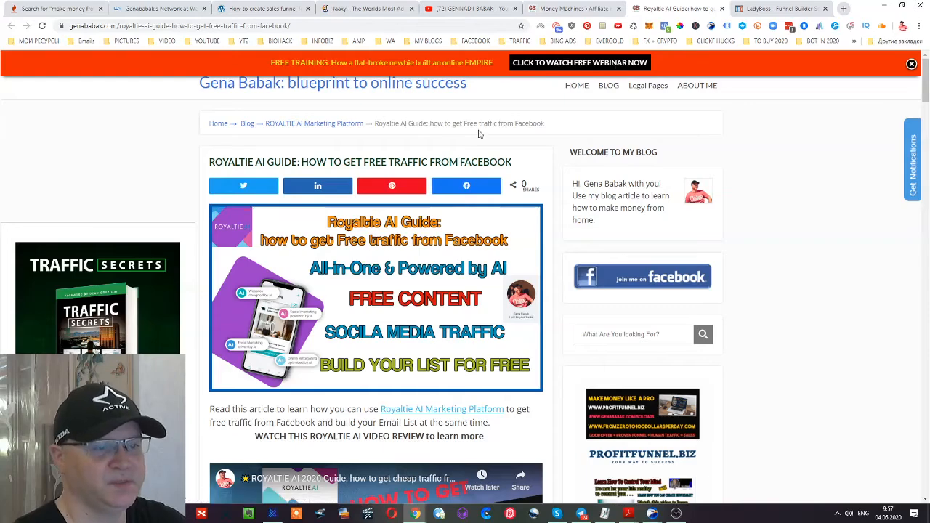
scroll("down", 3)
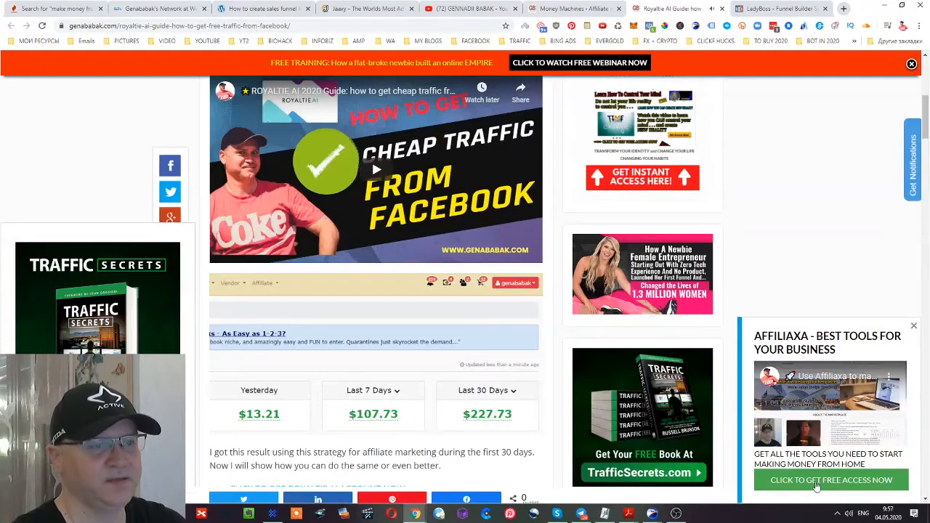
left_click(574, 9)
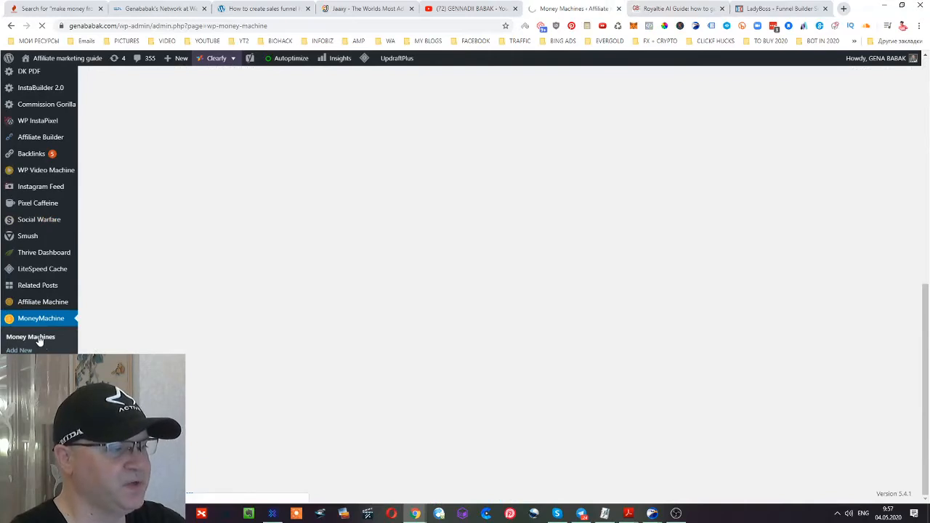
Reach the Add Money Machines gallery of ad types and affiliate offers via the Money Machines overview
left_click(31, 337)
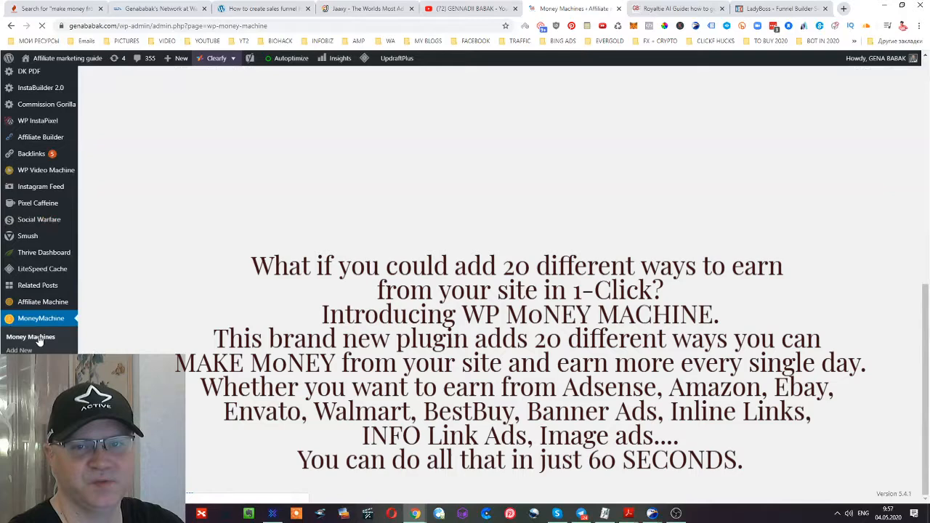
left_click(31, 337)
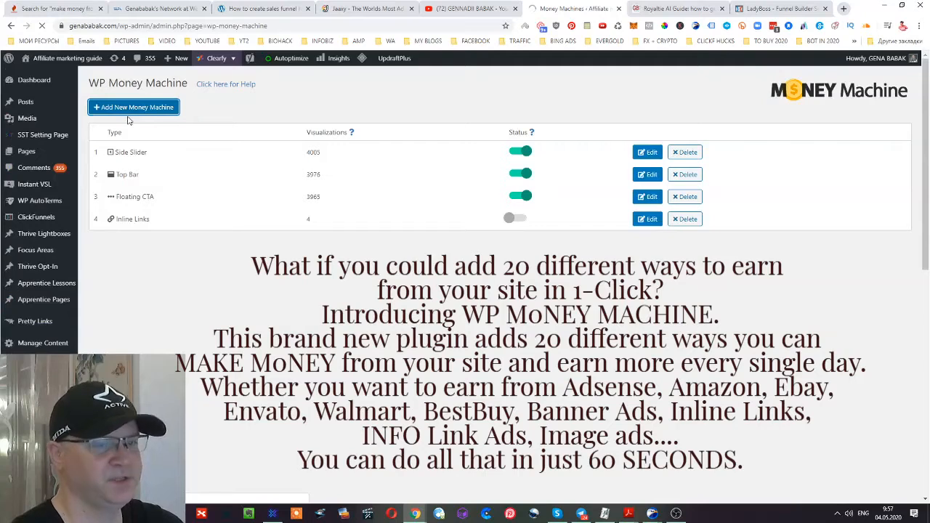
left_click(134, 107)
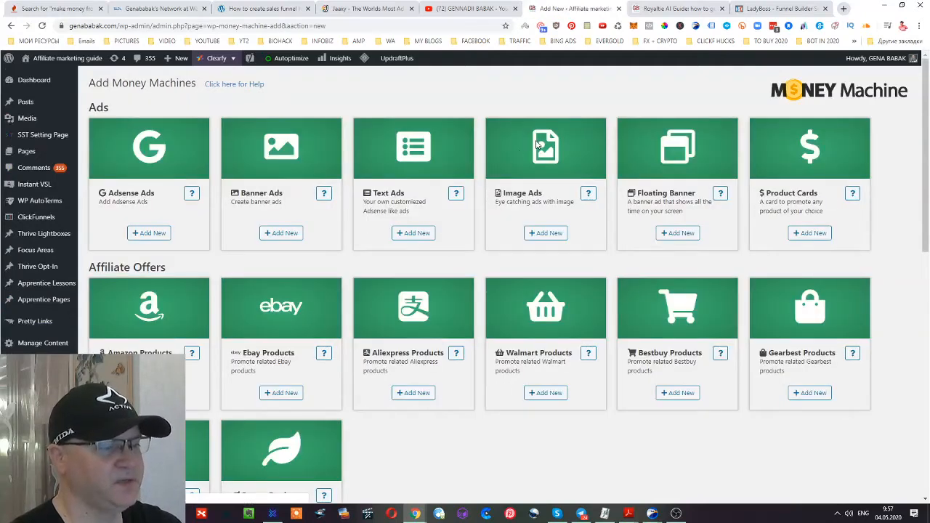
scroll("down", 3)
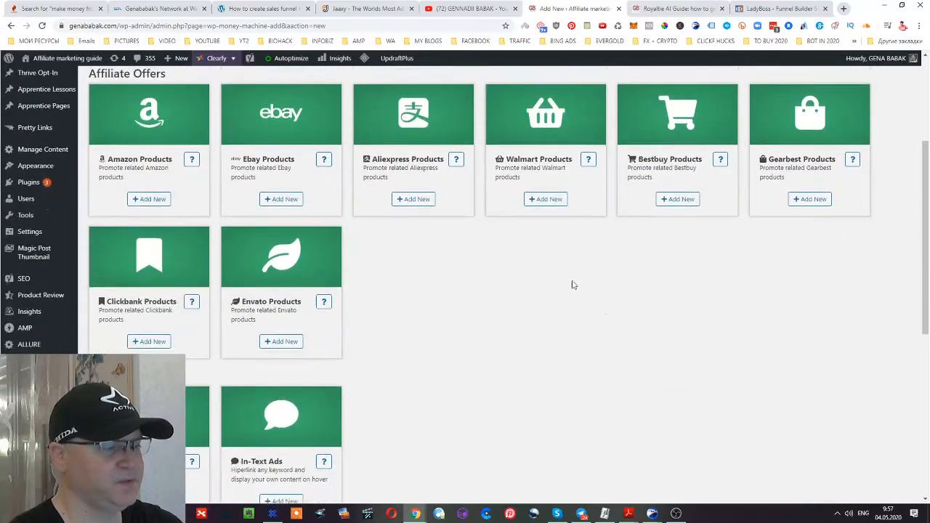
mouse_move(292, 322)
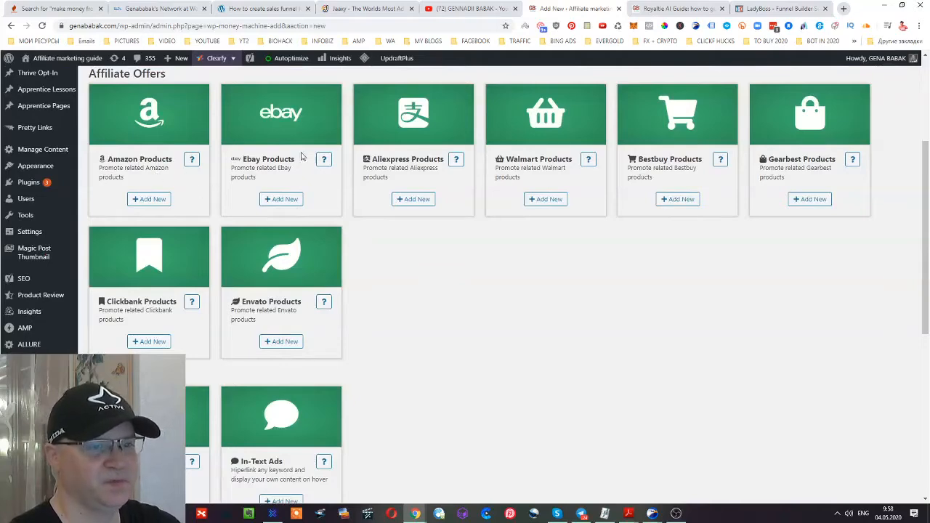
scroll("down", 3)
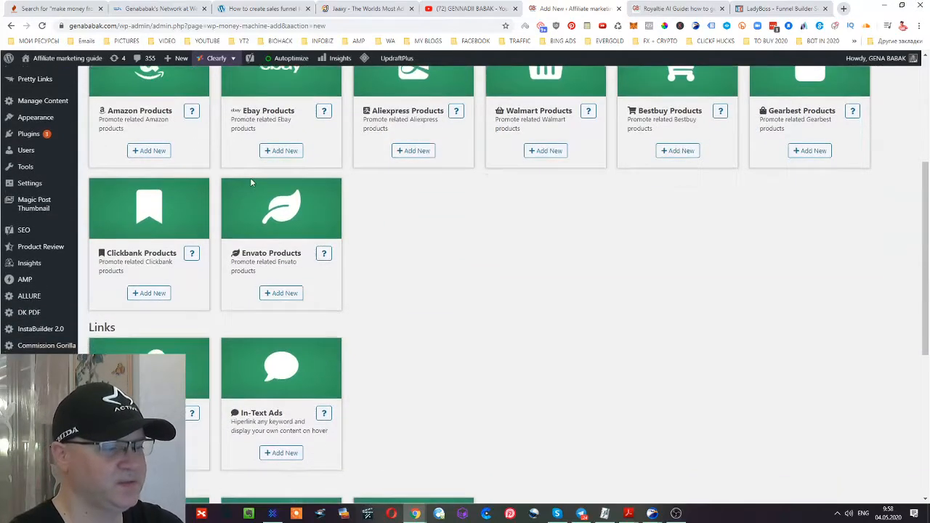
scroll("down", 3)
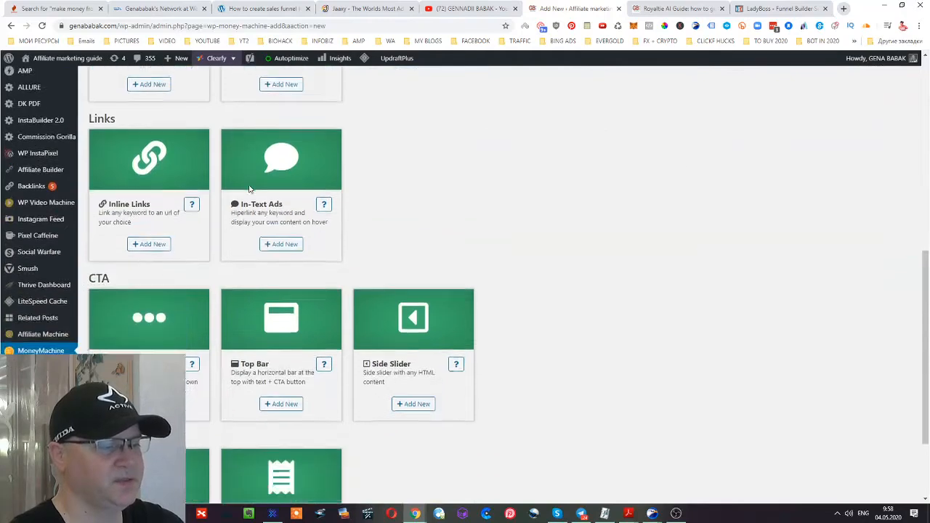
scroll("down", 3)
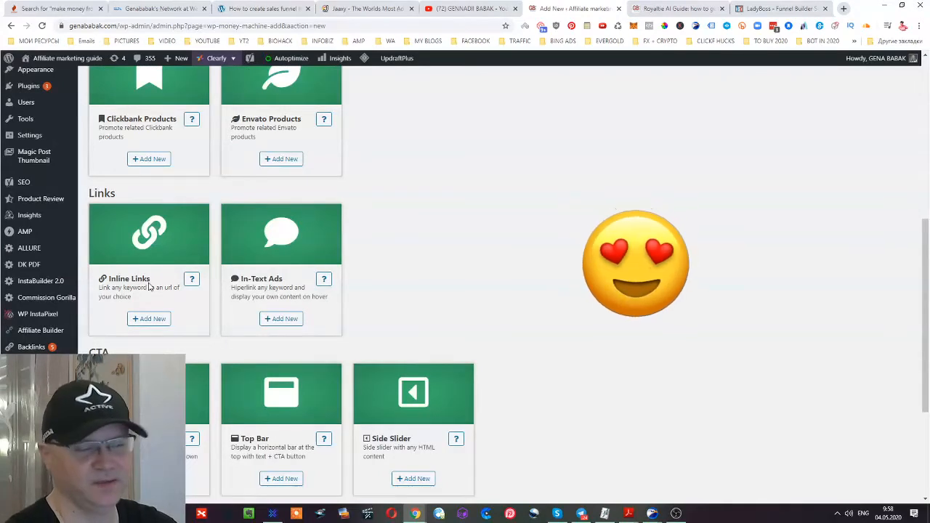
scroll("down", 3)
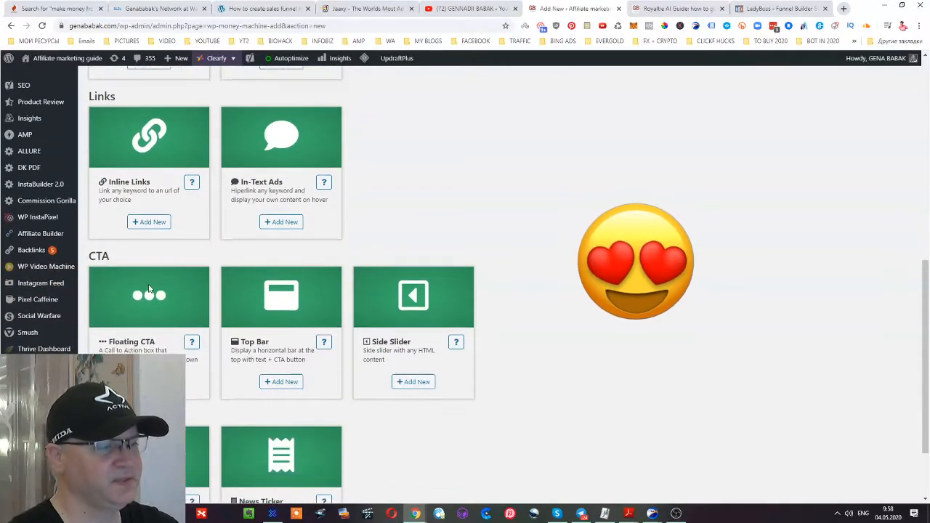
scroll("down", 3)
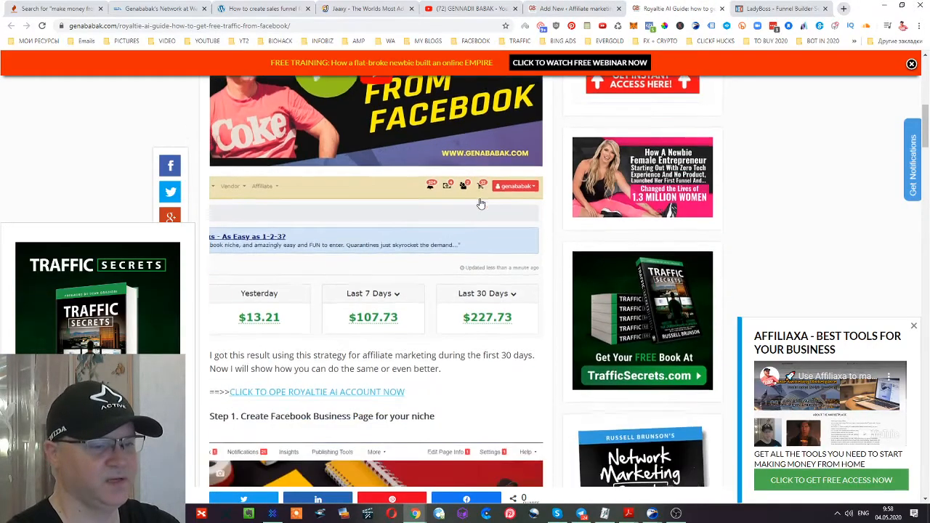
scroll("down", 3)
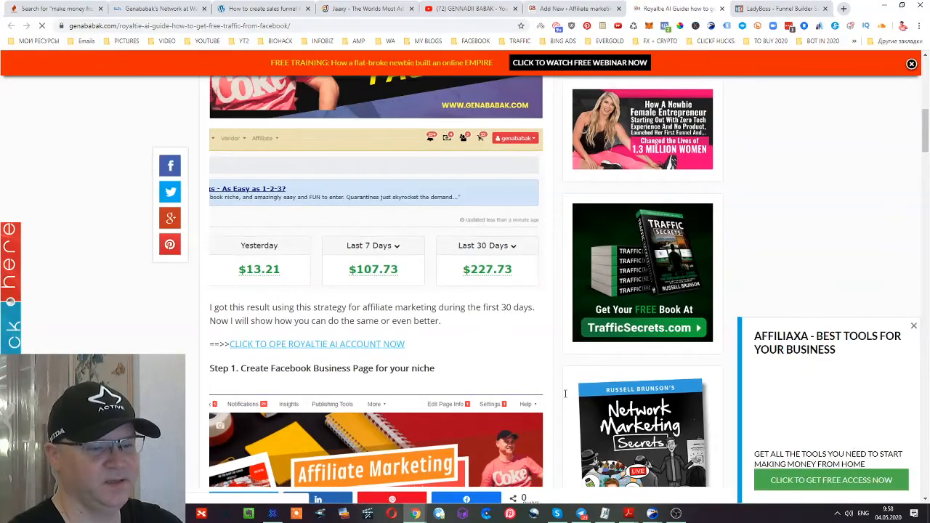
scroll("down", 3)
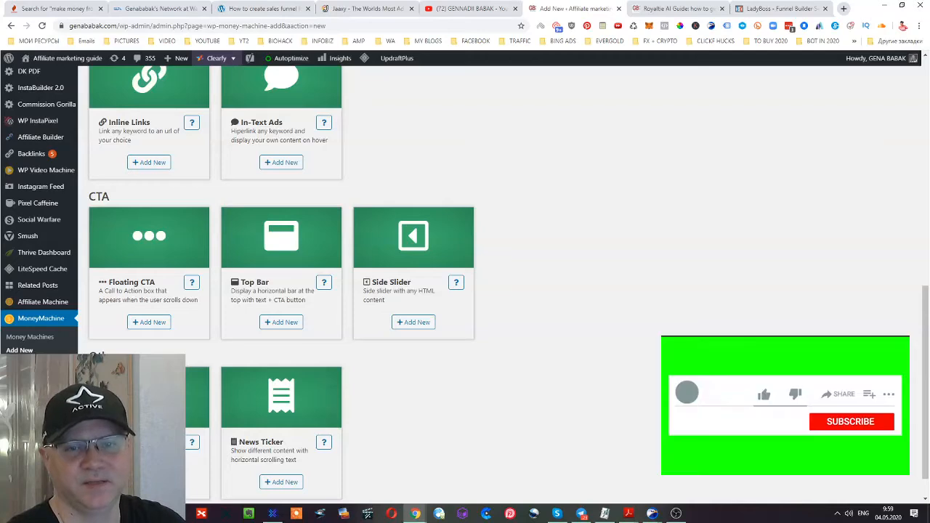
left_click(764, 394)
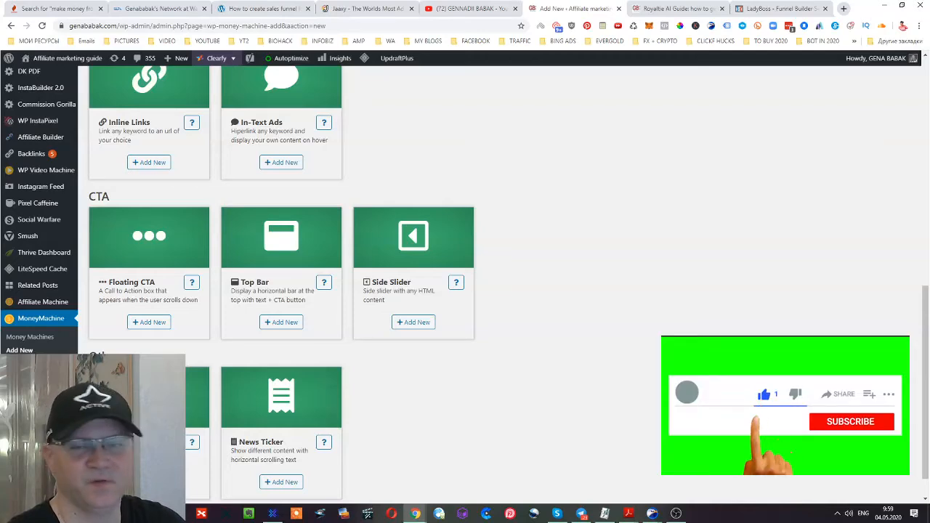